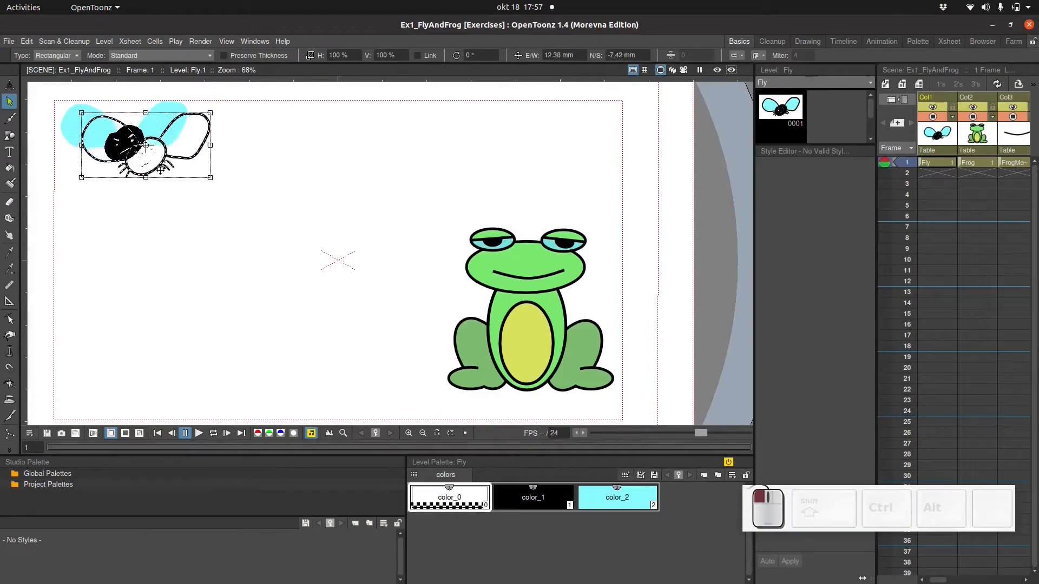
Scale the fly down to about a third of its size in the top-left corner.
drag(144, 144, 528, 260)
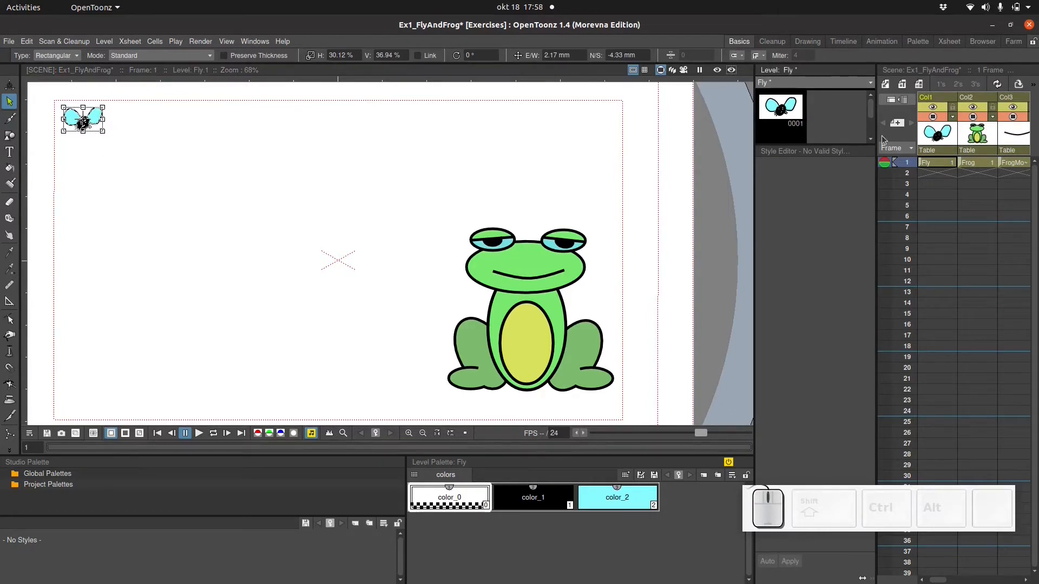
click(968, 163)
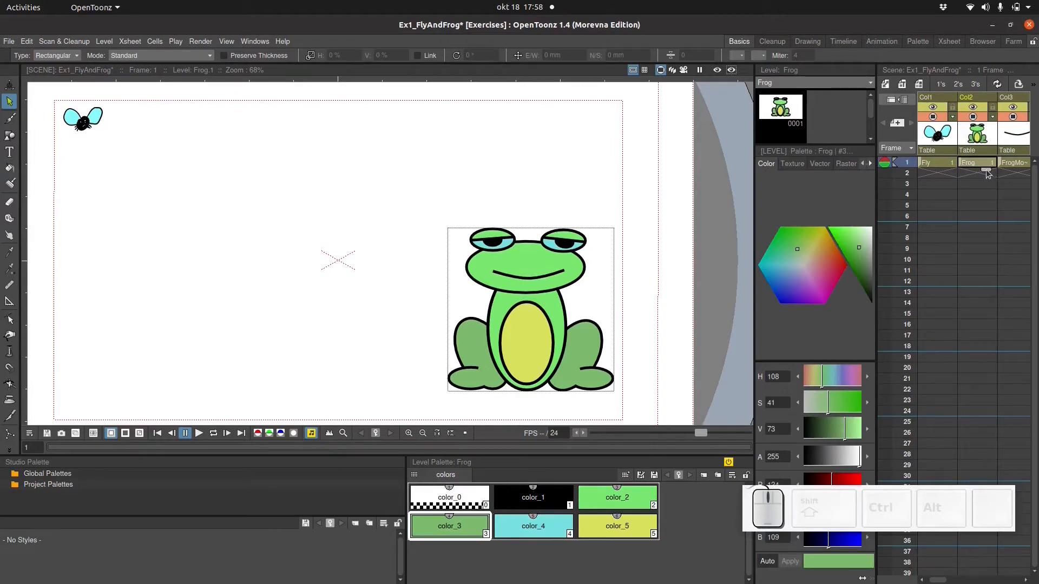
mouse_move(987, 173)
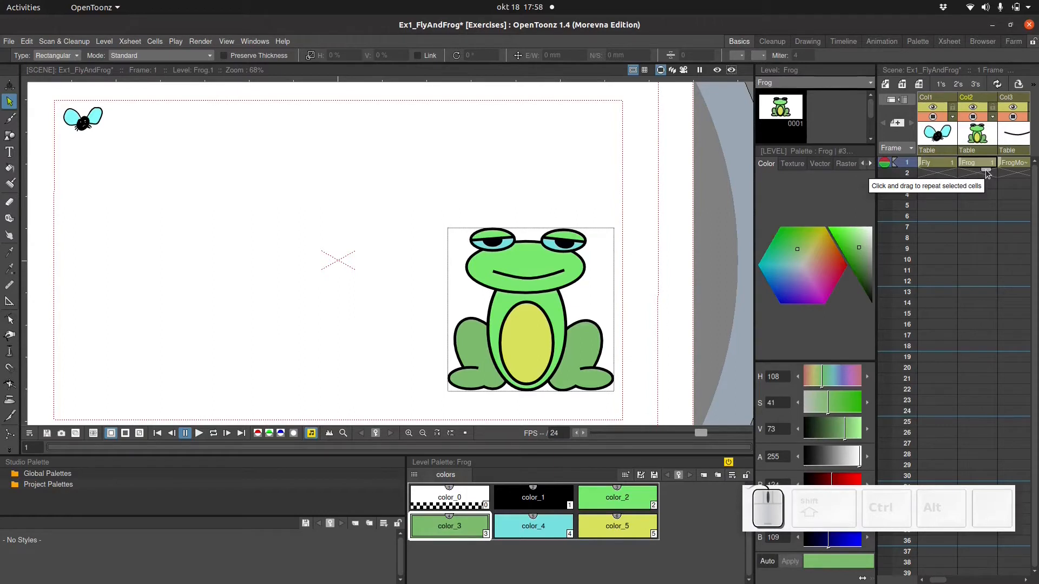
Extend the Frog and FrogMouth cells from frame 1 down to frame 24.
drag(977, 163, 984, 331)
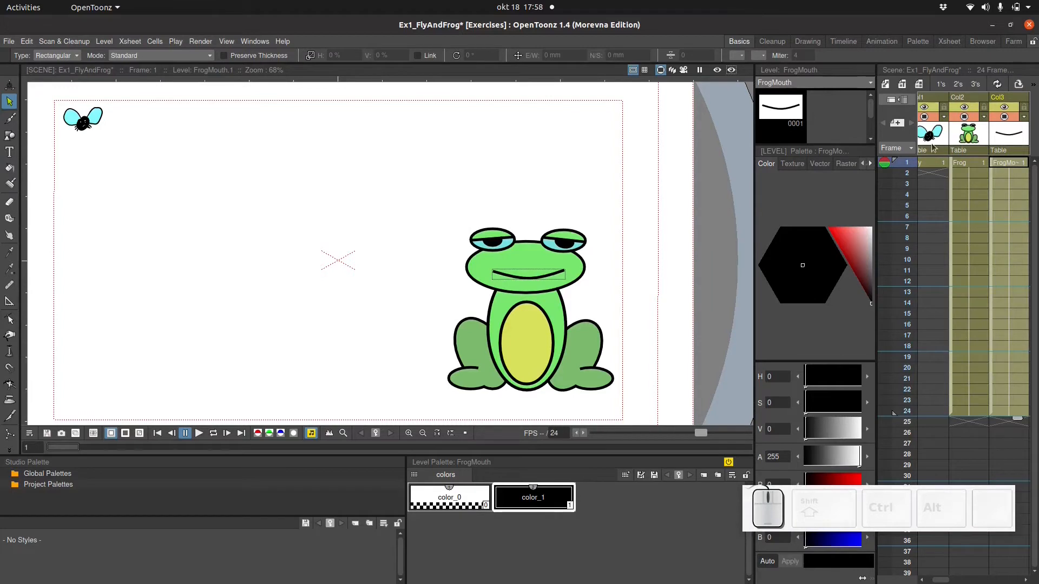
Copy the fly into Fly frame 2 and nudge it slightly, guided by frame 1's onion skin.
click(934, 135)
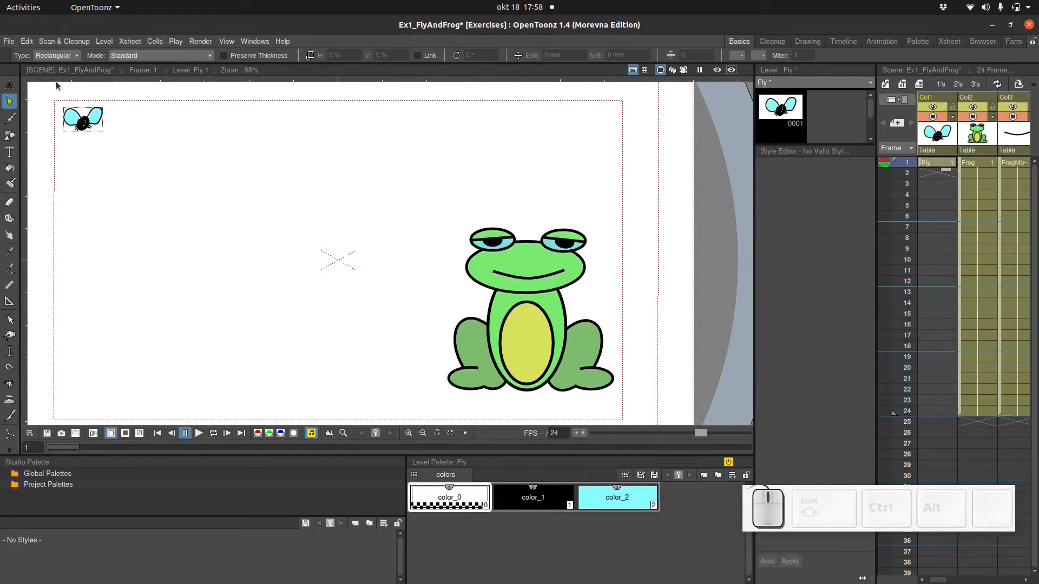
click(82, 119)
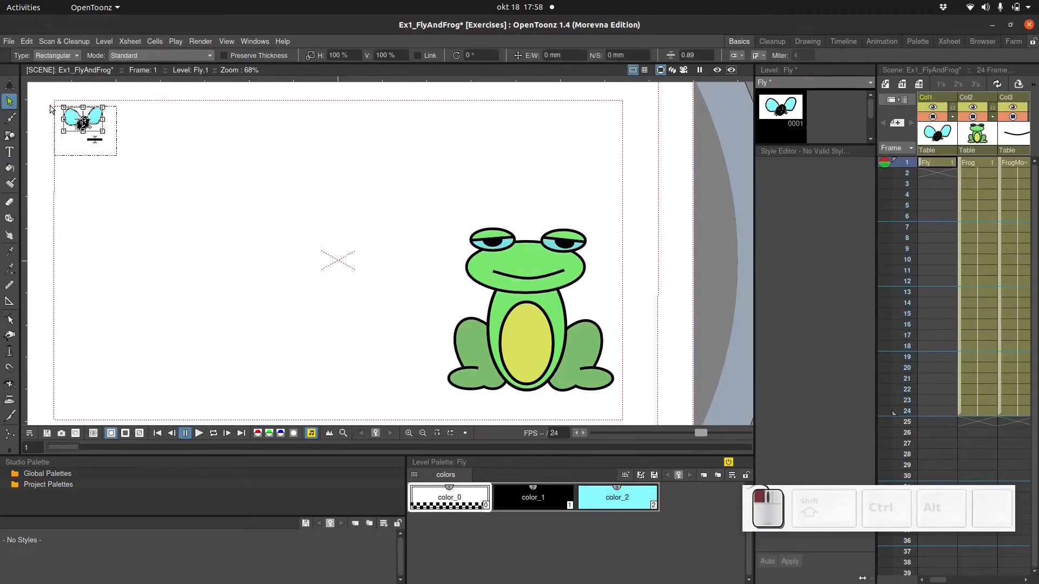
key(ctrl+c)
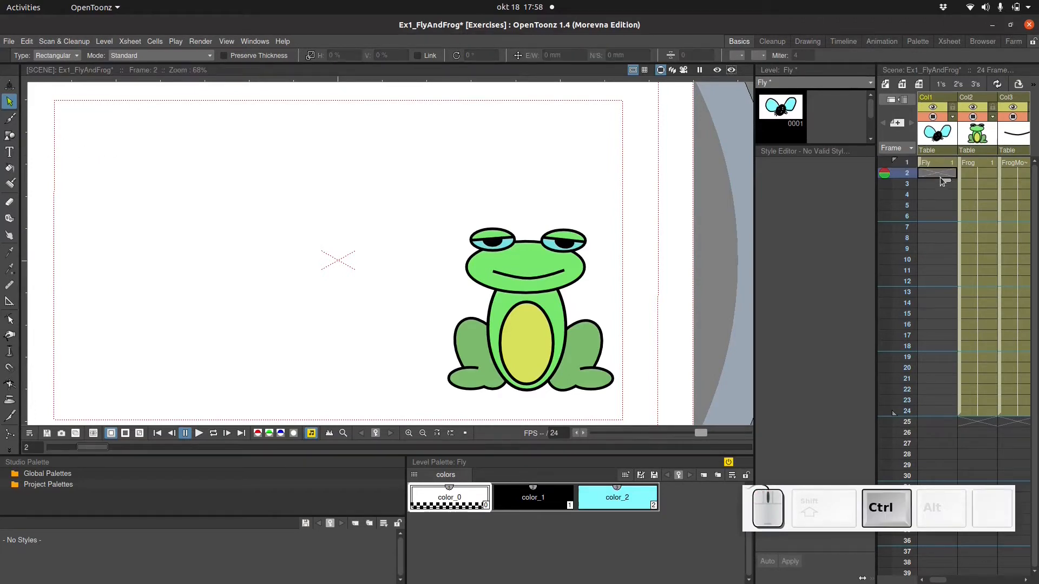
click(936, 173)
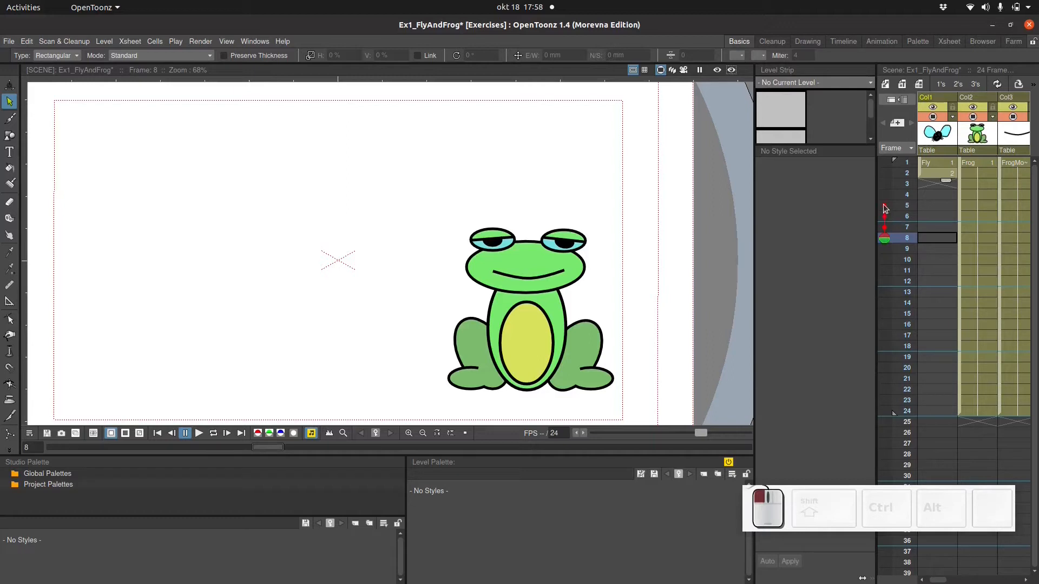
mouse_move(885, 237)
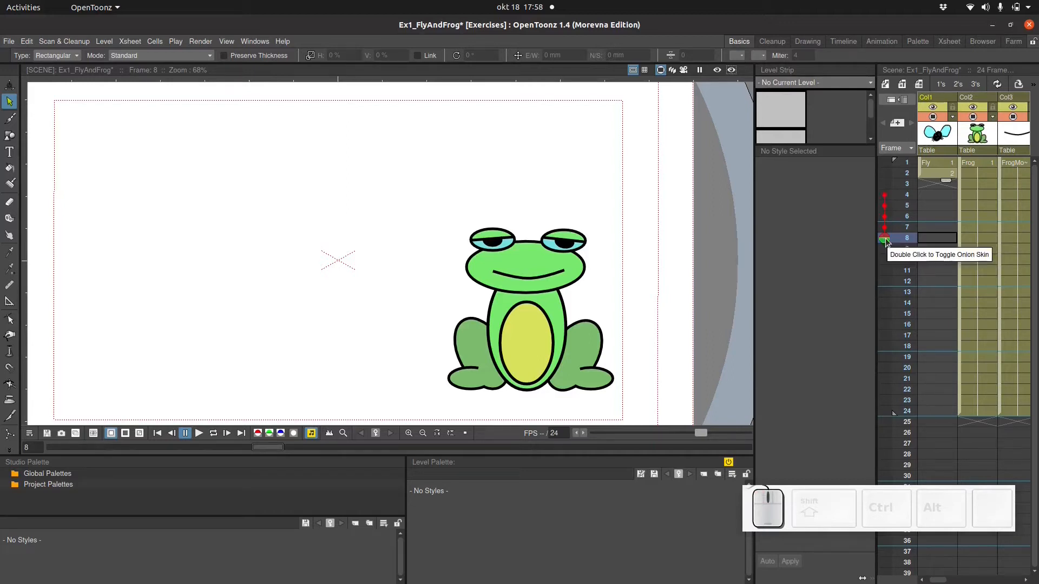
click(937, 173)
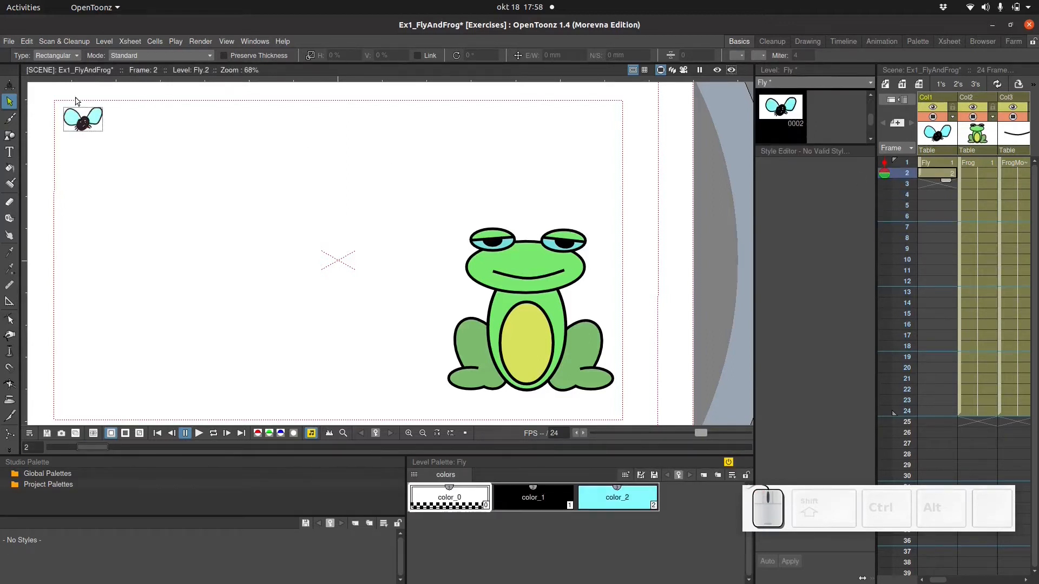
click(82, 119)
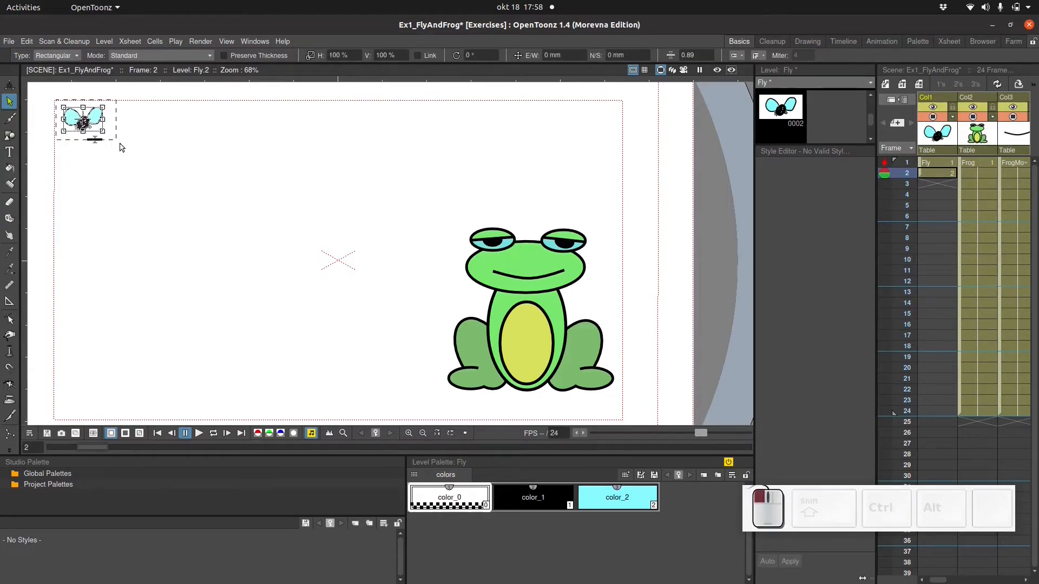
drag(82, 123, 88, 131)
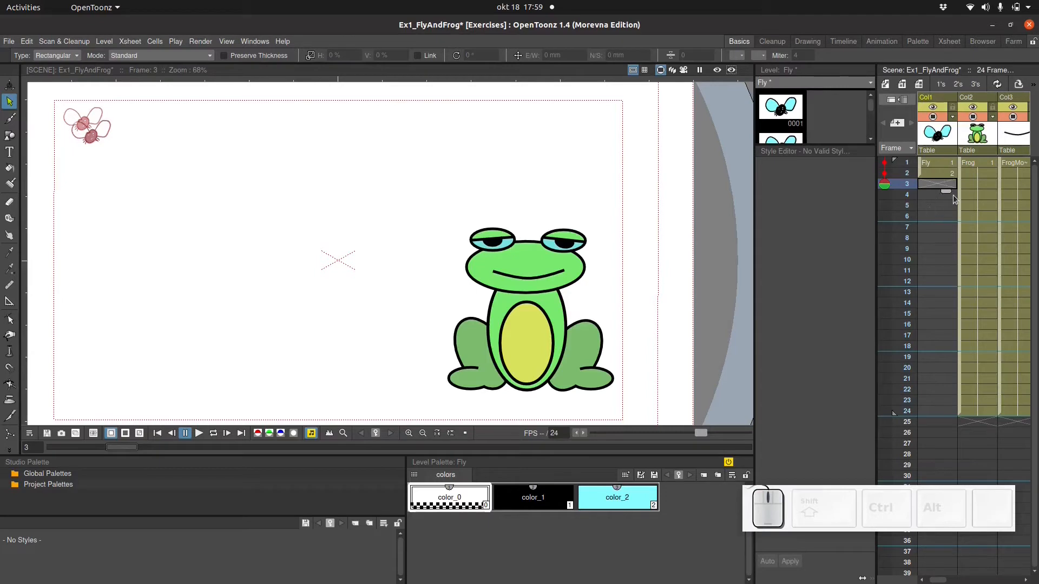
Paste and nudge the fly forward in each frame from 3 to 19 toward the frog's mouth.
click(936, 194)
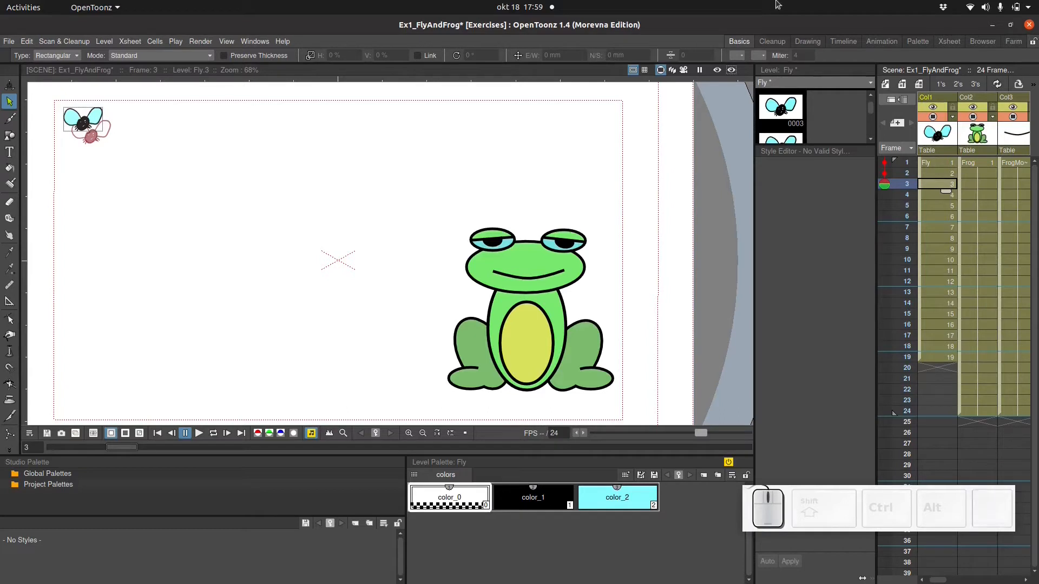
click(84, 125)
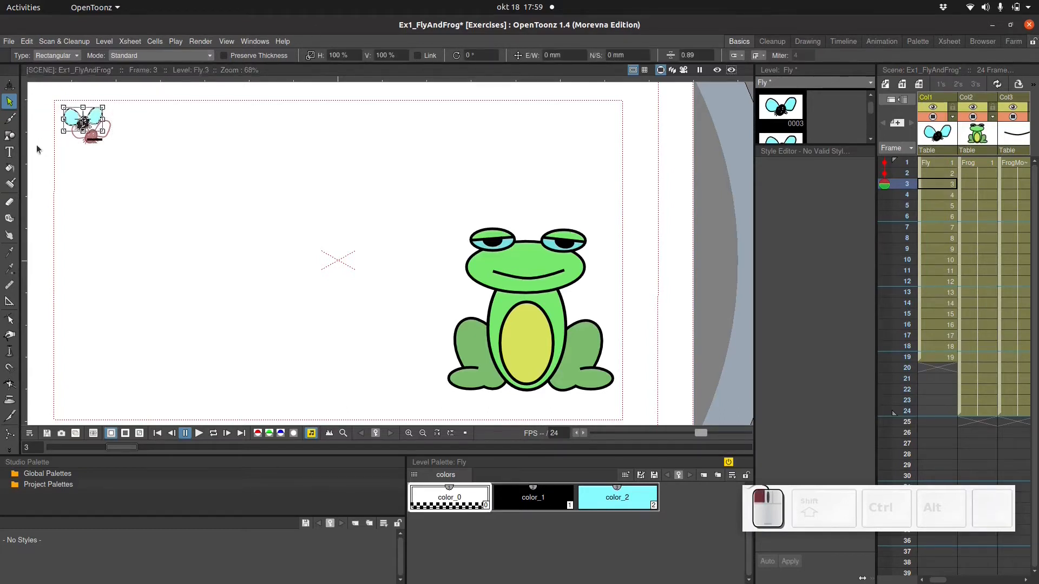
drag(85, 123, 108, 136)
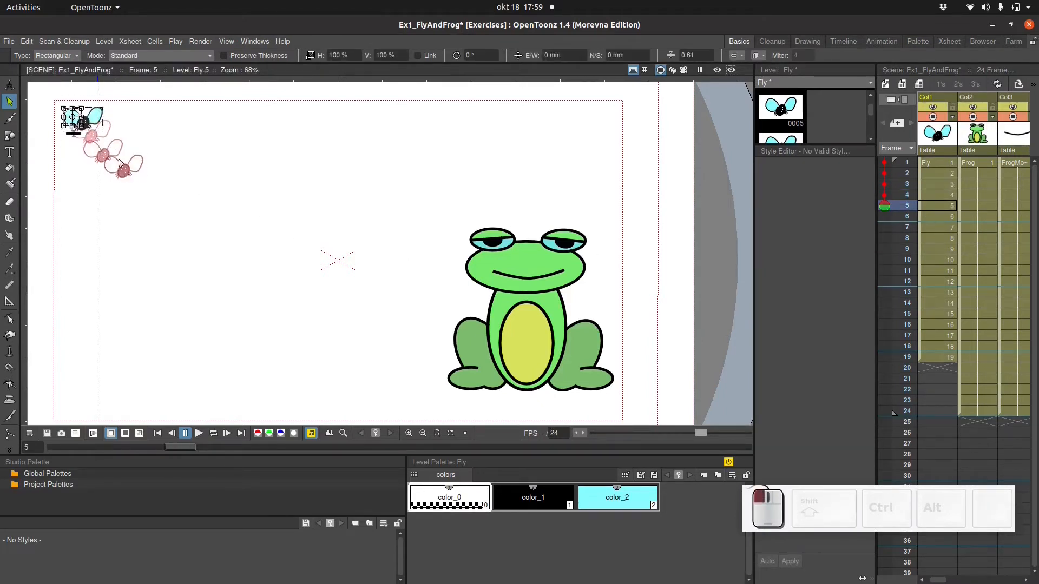
click(935, 216)
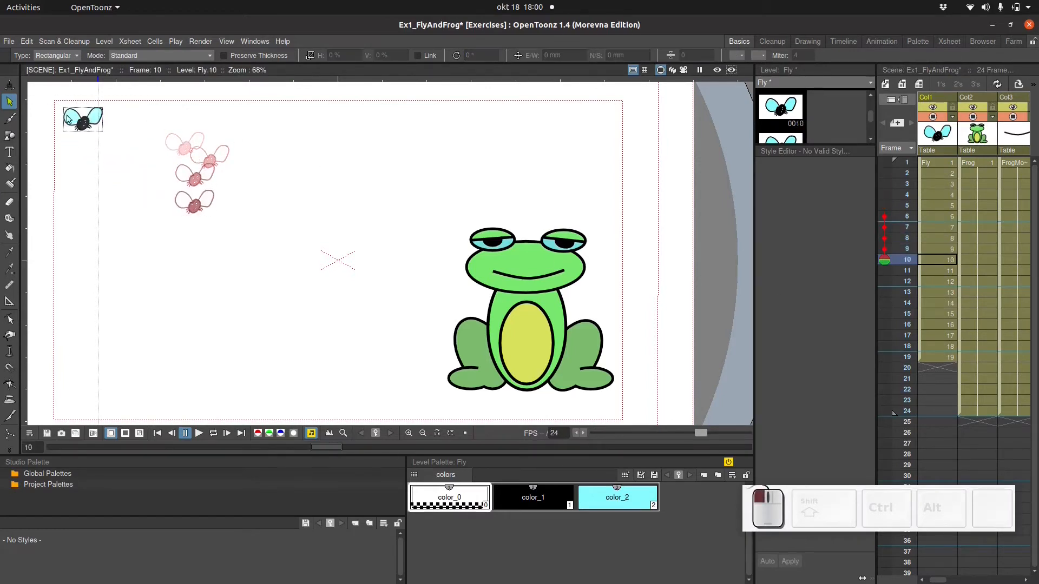
click(927, 270)
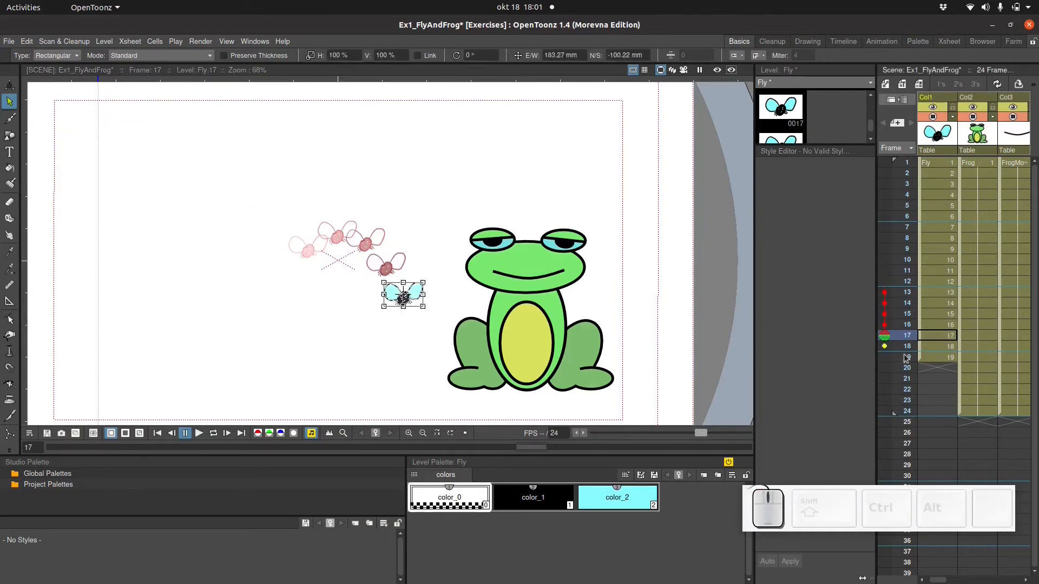
click(907, 346)
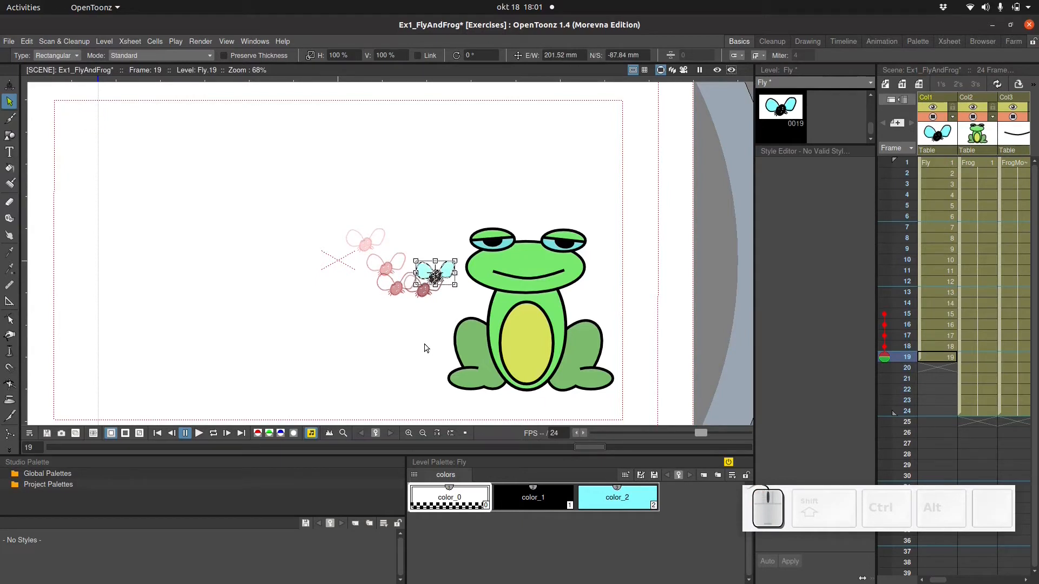
mouse_move(783, 319)
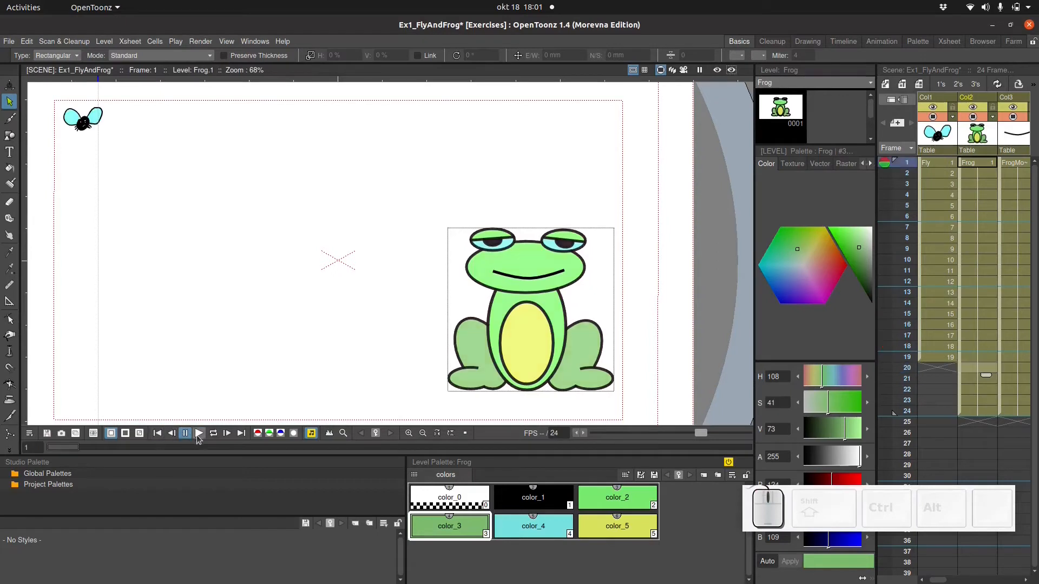
Play the animation, change the viewer FPS field from 9 to 12, and replay it.
click(198, 433)
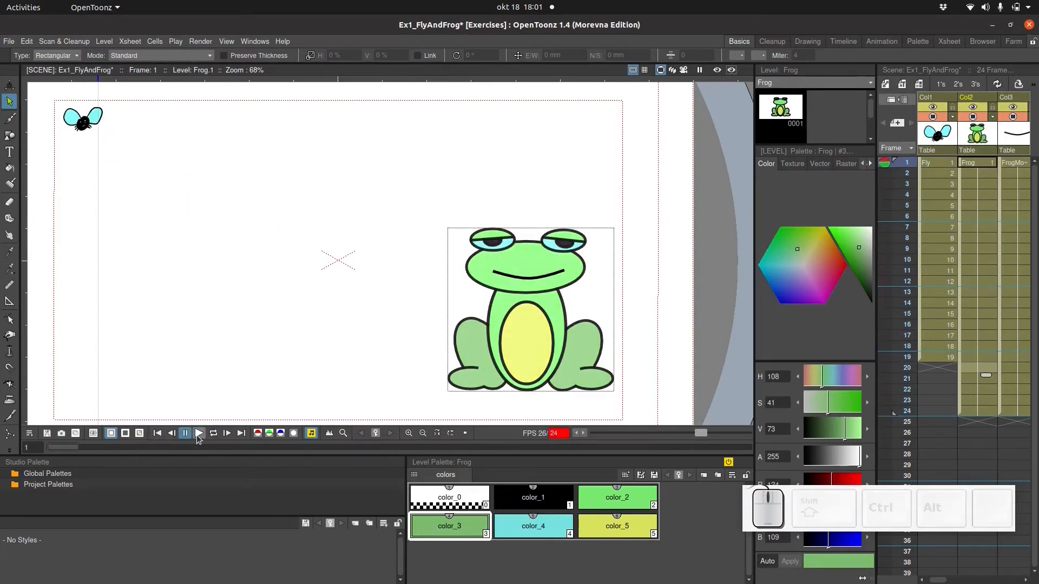
click(200, 432)
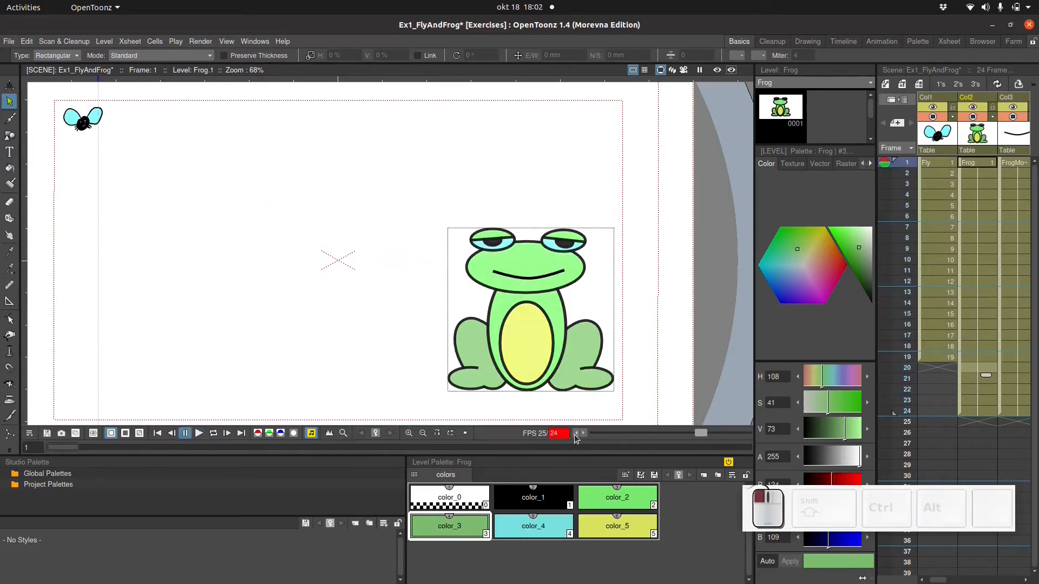
click(581, 433)
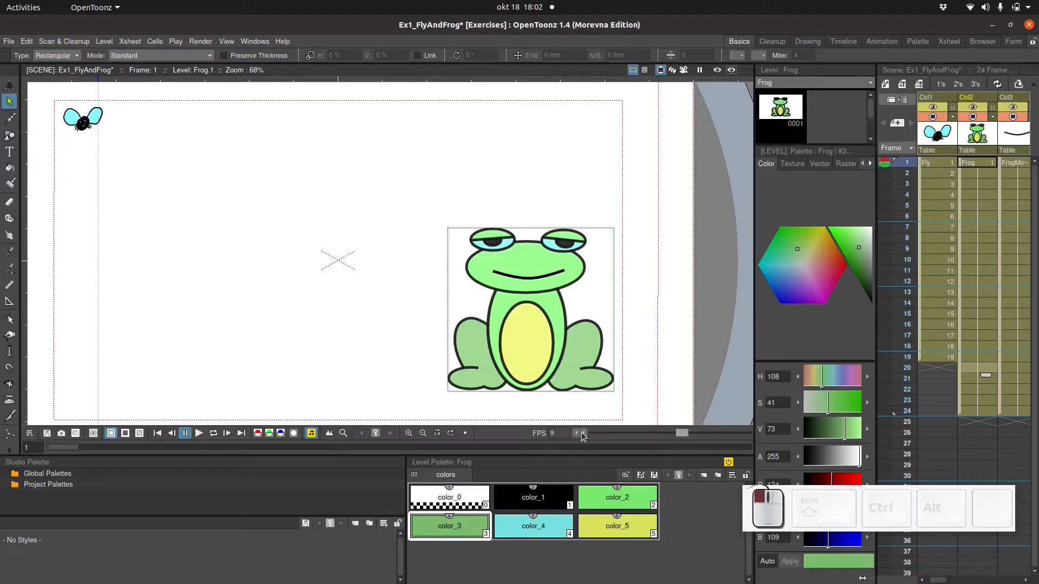
click(186, 434)
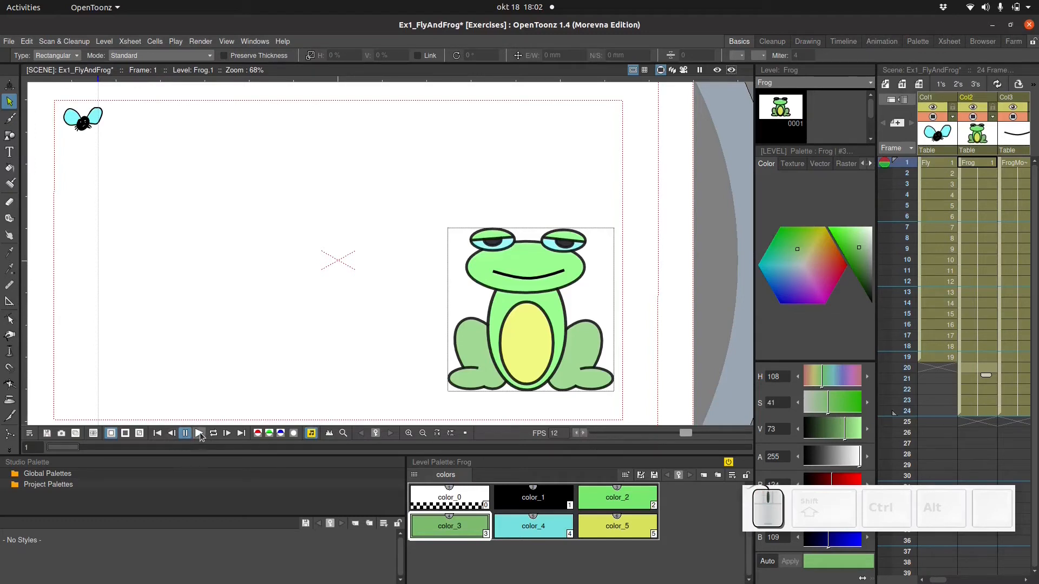
click(186, 433)
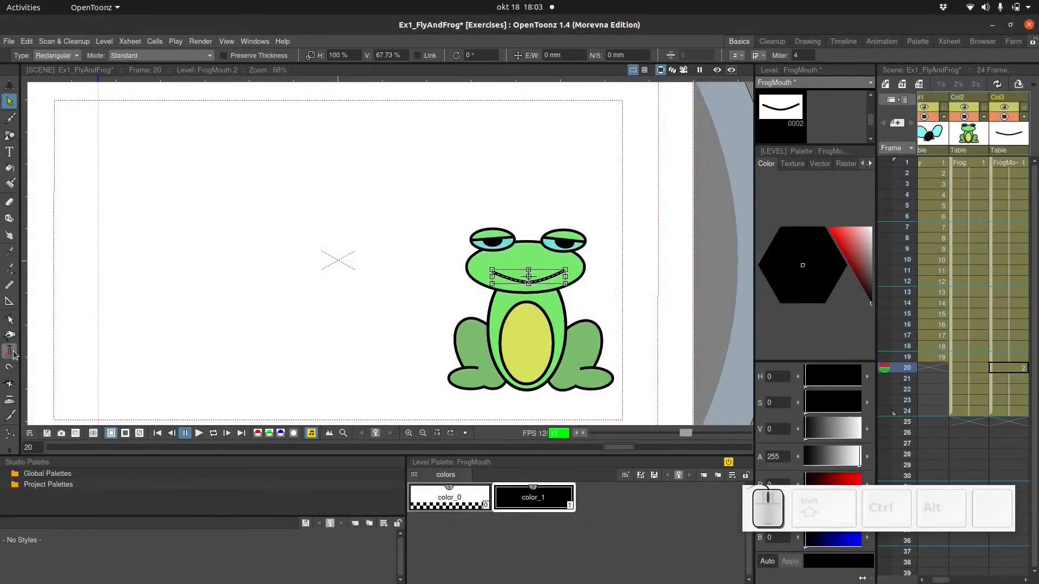
mouse_move(10, 352)
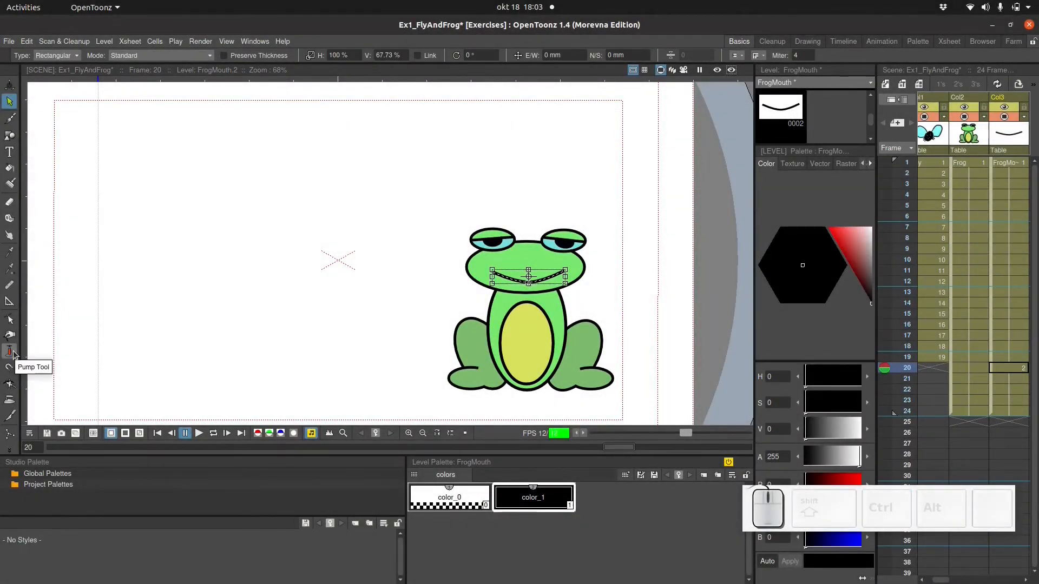
Pump frame 20's mouth stroke into a thick open smile and duplicate it for frames 21–22.
click(9, 351)
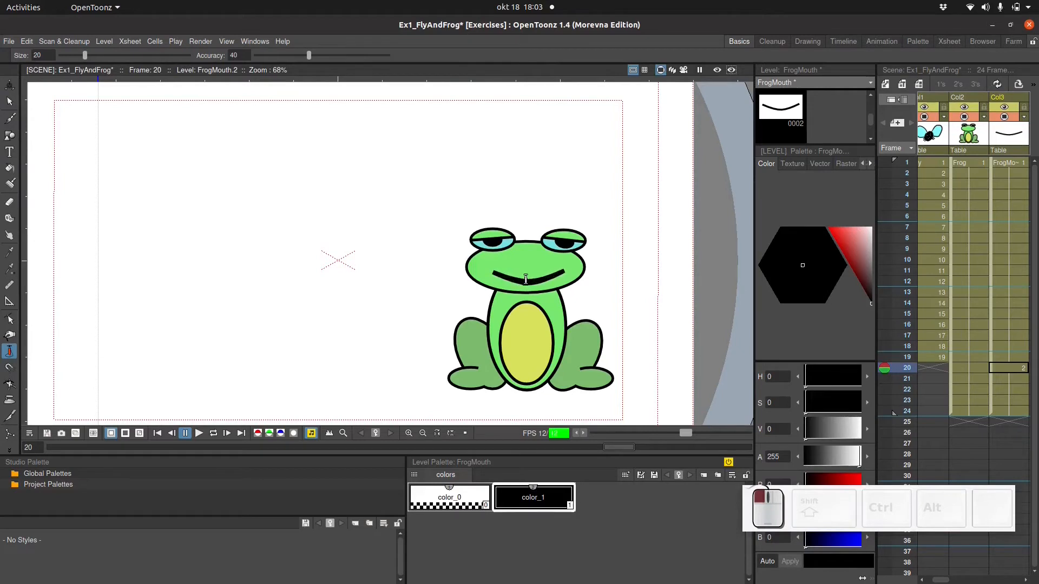
click(526, 277)
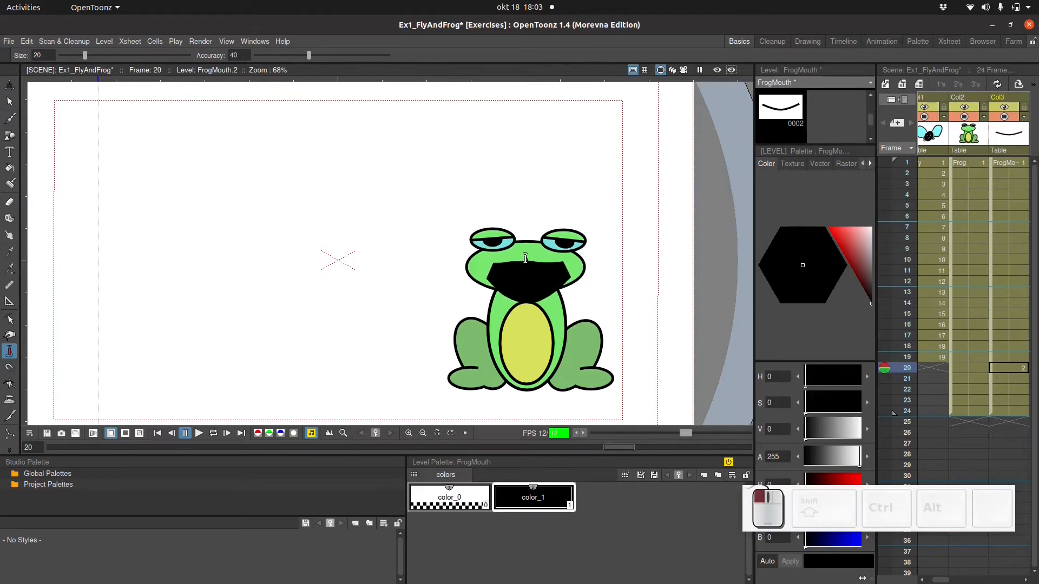
click(523, 255)
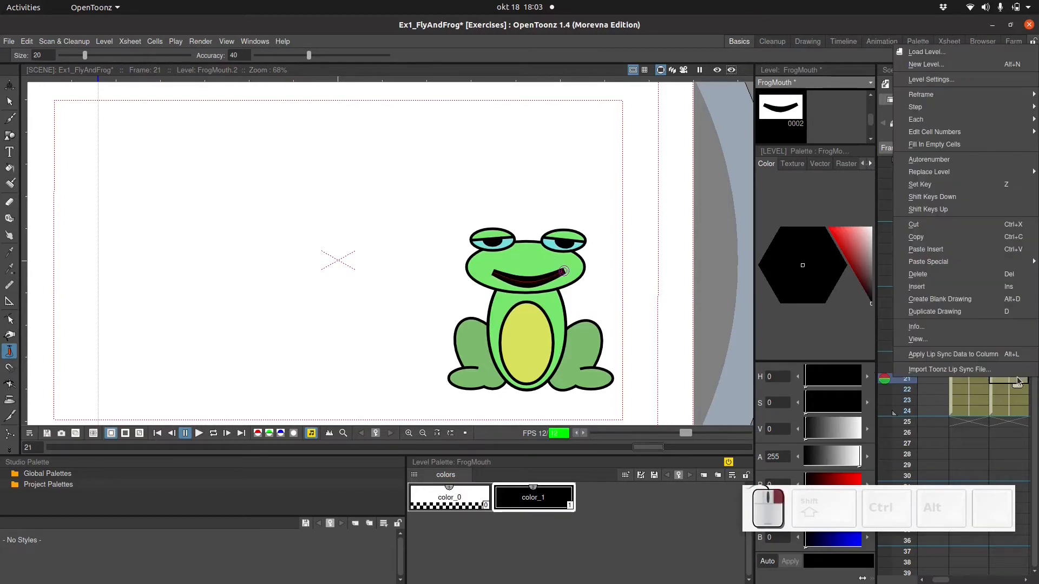
mouse_move(935, 299)
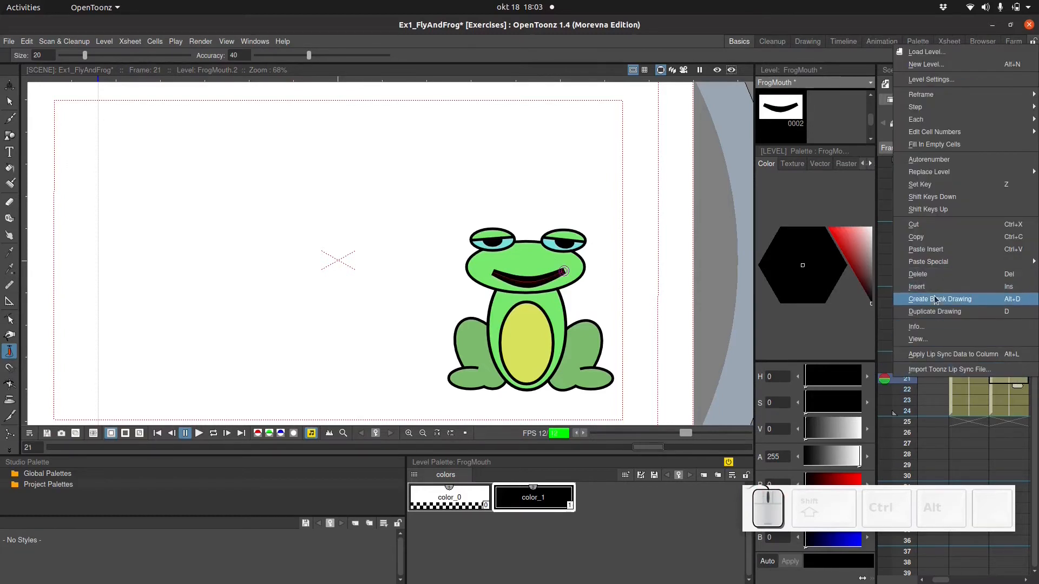
mouse_move(934, 311)
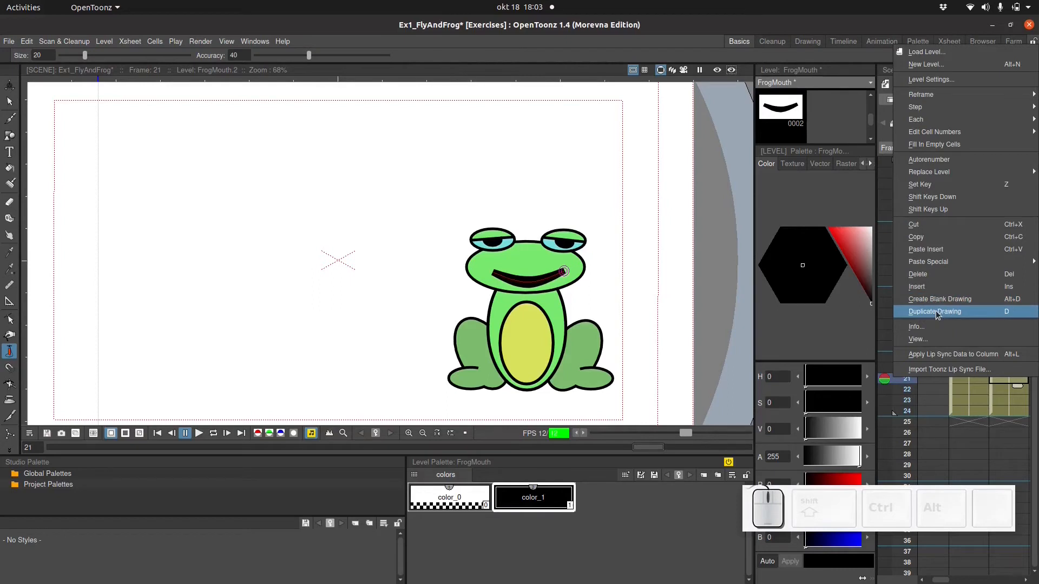
click(934, 312)
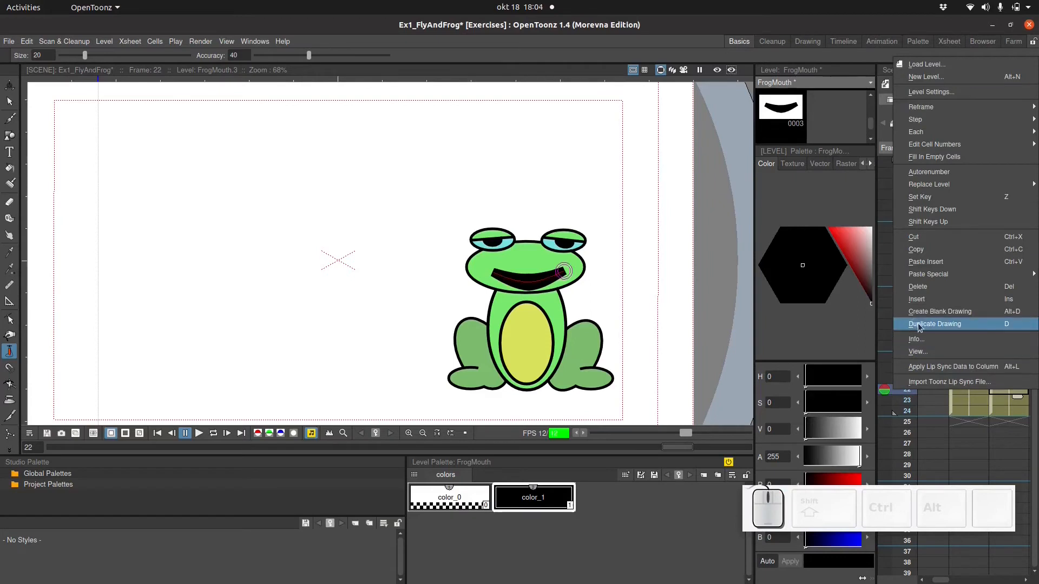
click(933, 325)
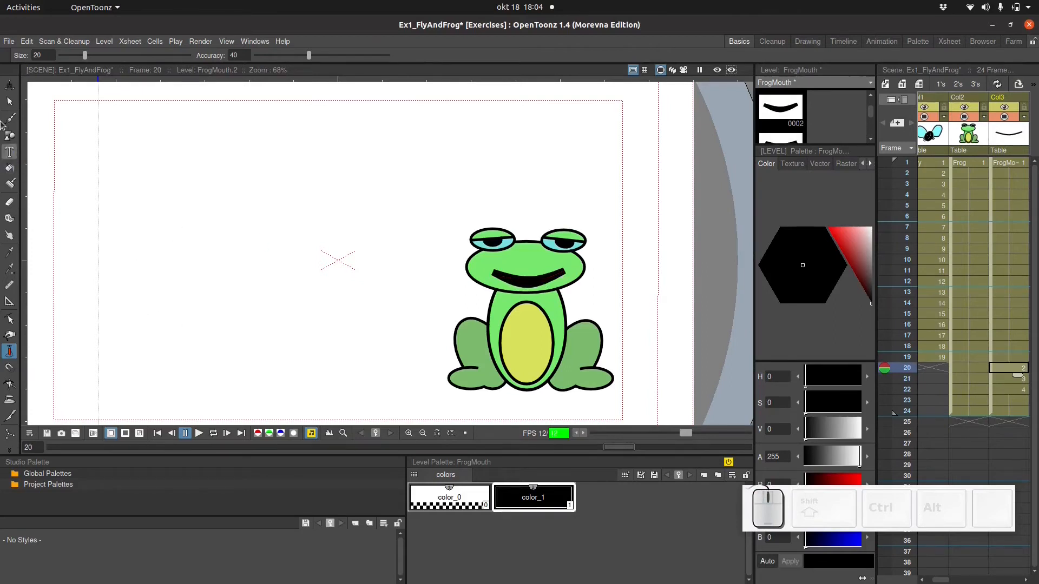
Switch to the Brush Tool and push its maximum size much higher.
click(9, 119)
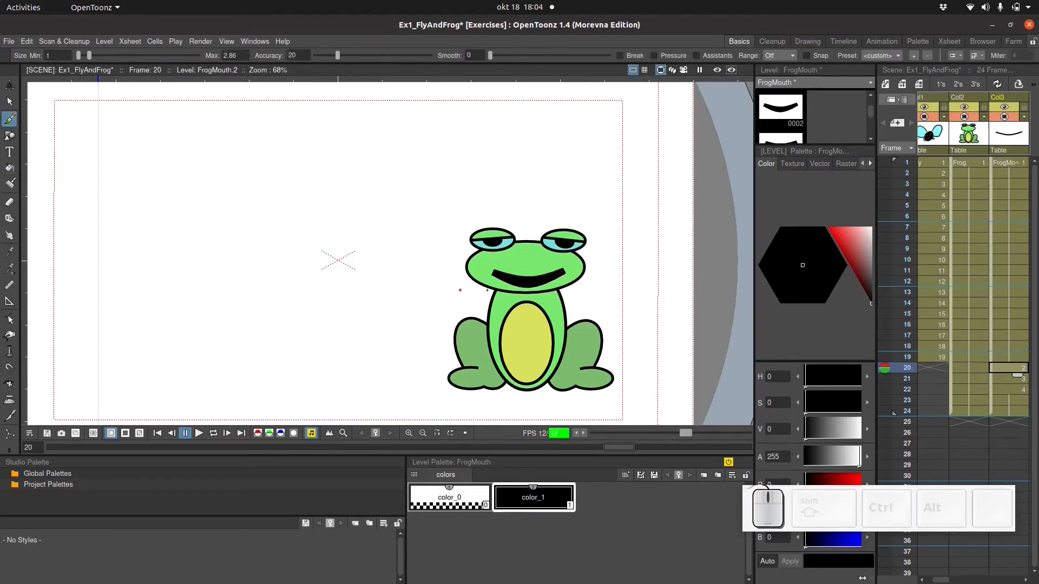
drag(79, 55, 94, 55)
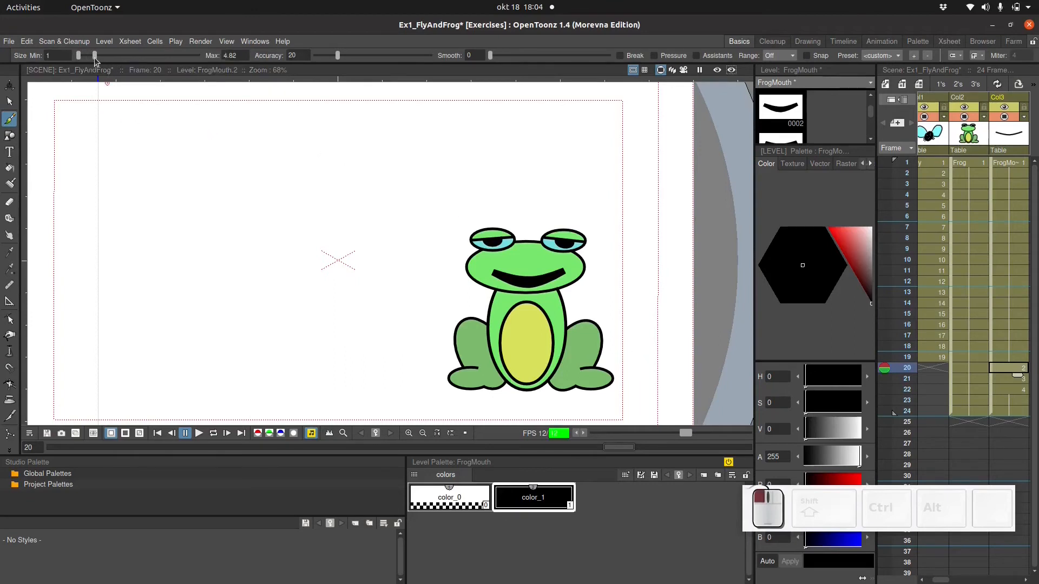
drag(95, 55, 127, 56)
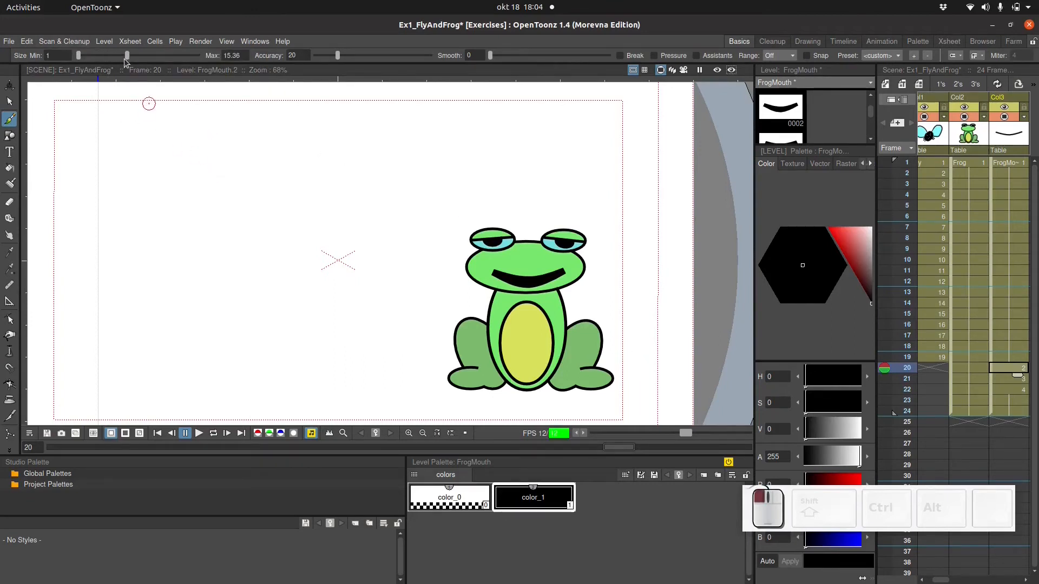
Add a new style to the frog-mouth palette and set its colour to purple.
right_click(532, 498)
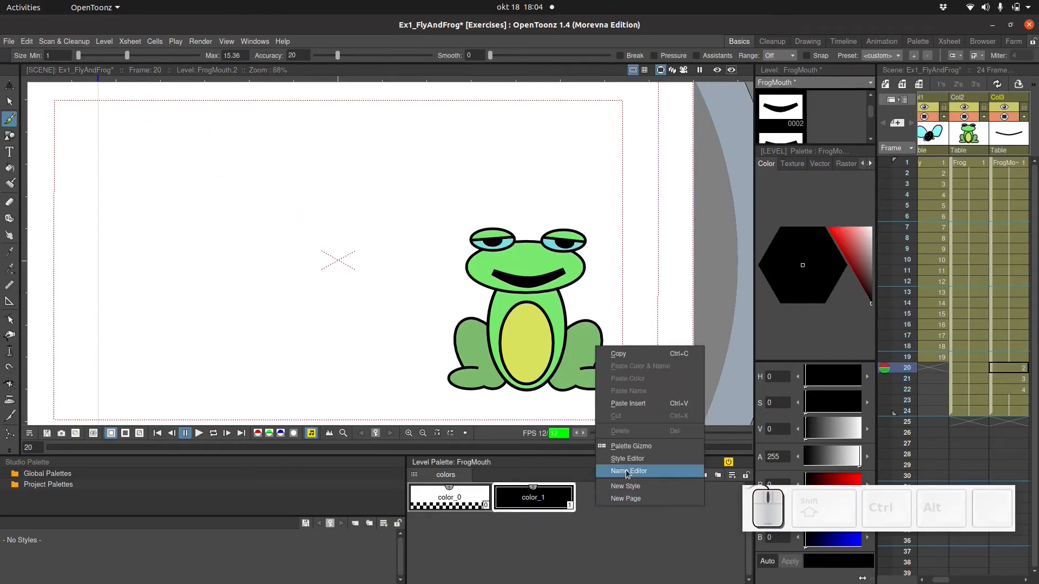
click(625, 486)
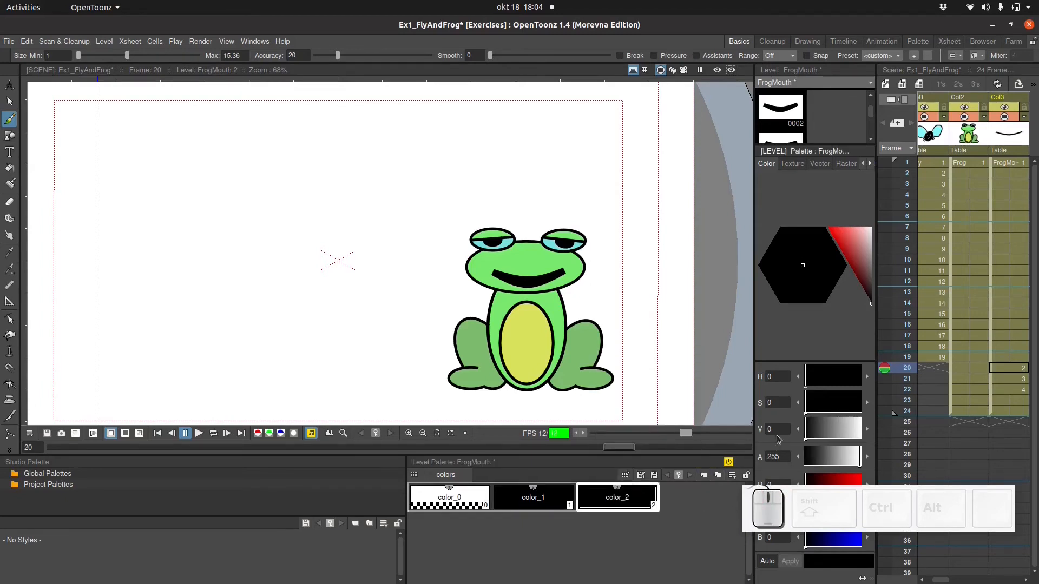
click(826, 295)
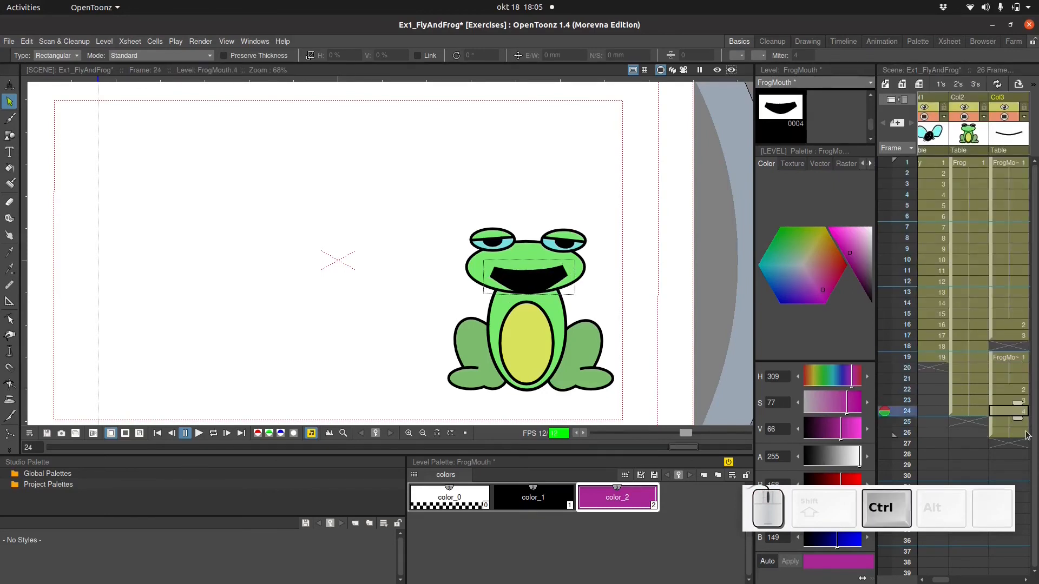
Select the FrogMouth opening cells and shift them earlier to frames 16–19.
click(1007, 346)
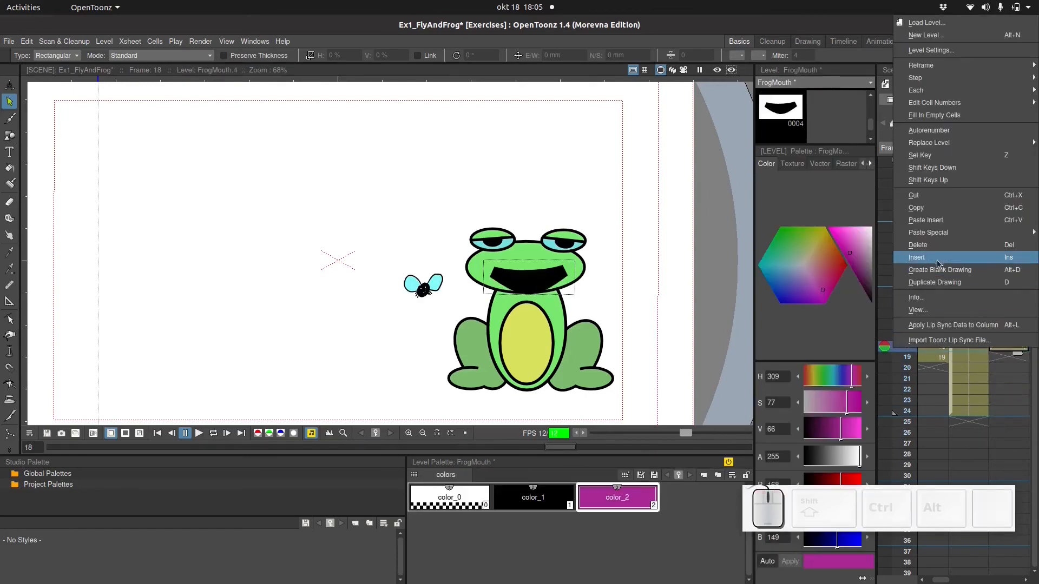
click(917, 257)
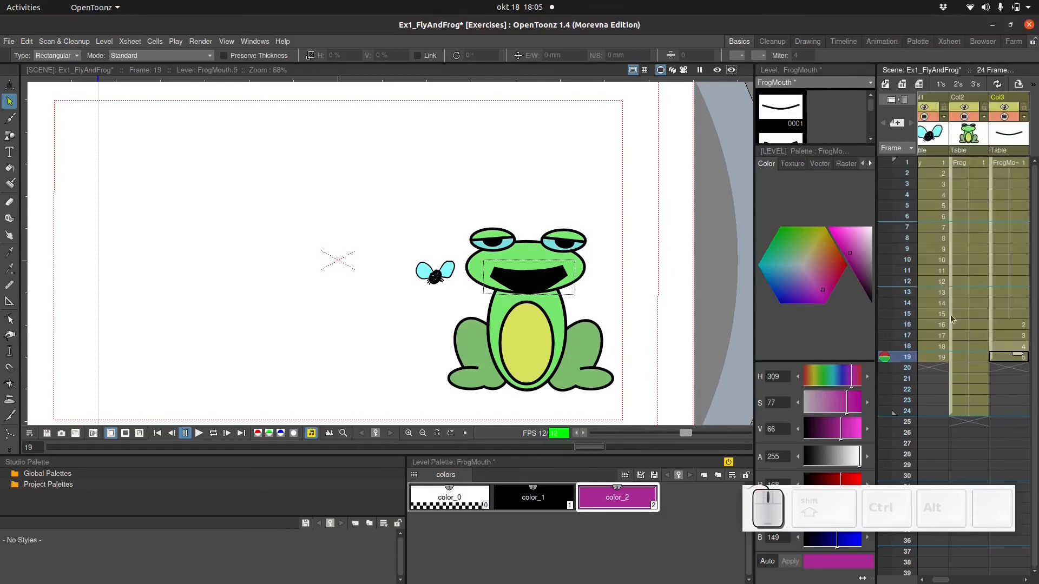
mouse_move(27, 368)
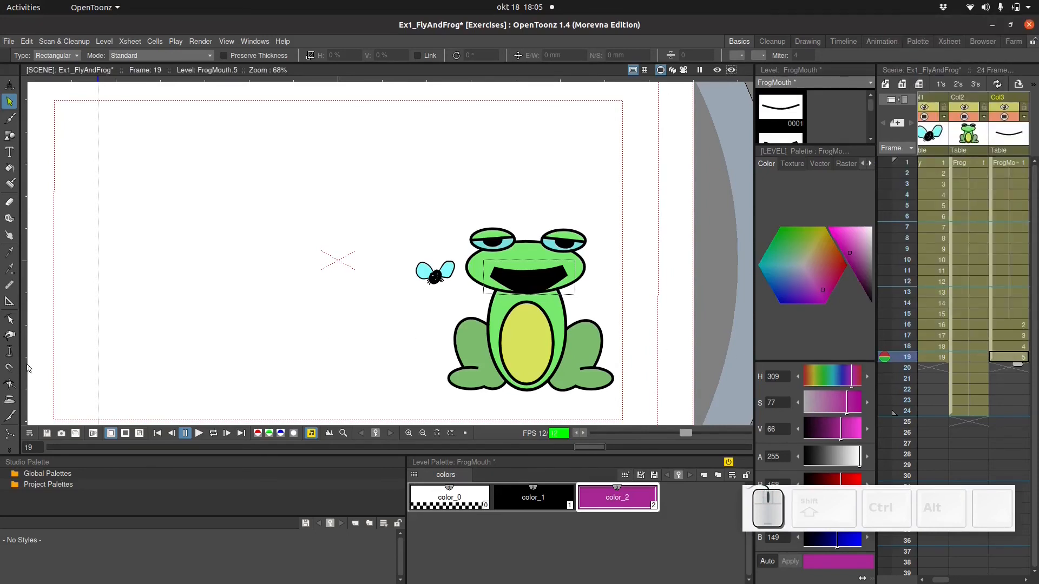
click(9, 351)
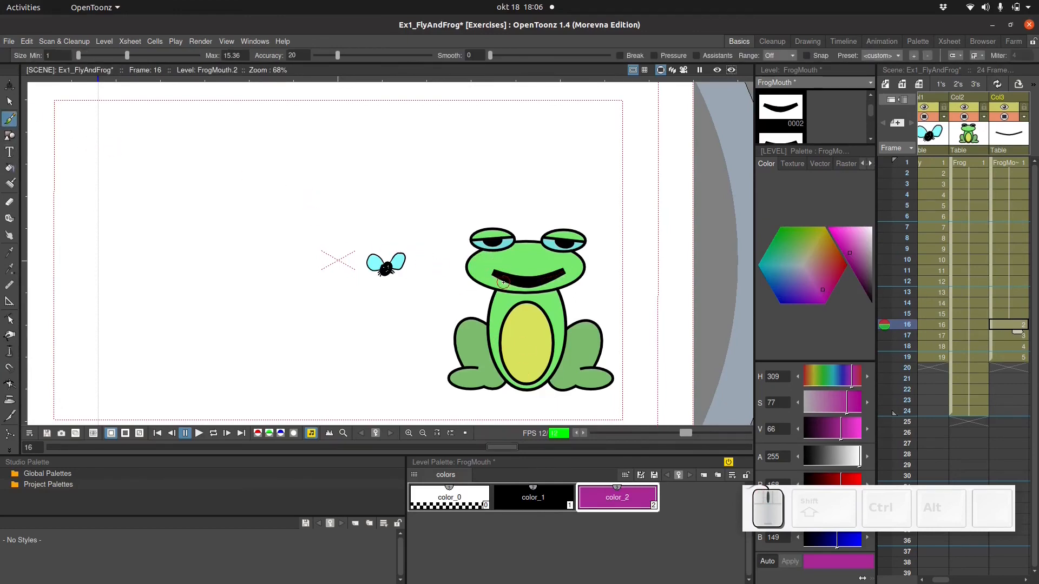
Dab a small purple tongue spot inside the frog's mouth on frame 16.
click(504, 281)
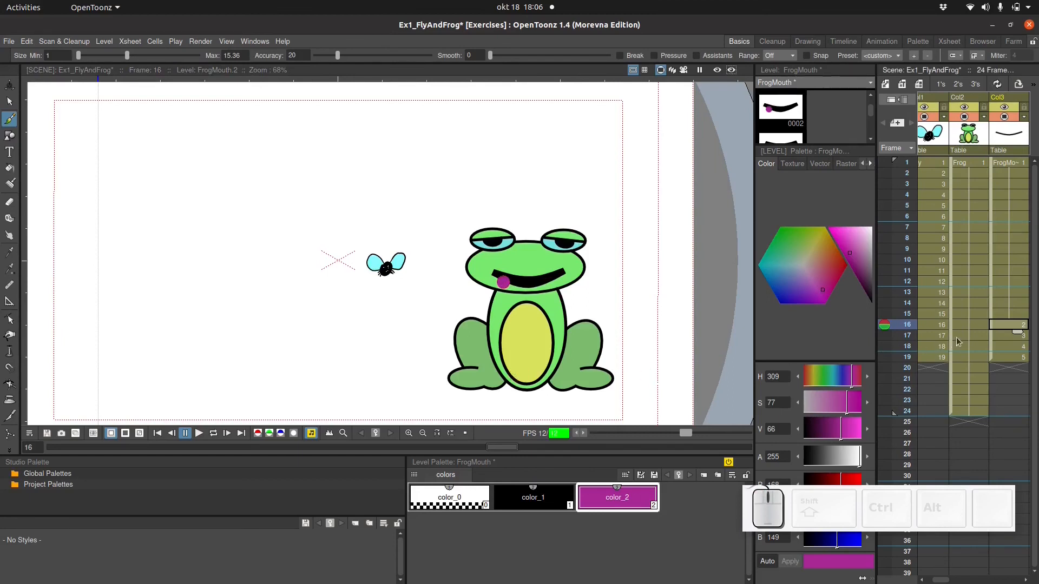